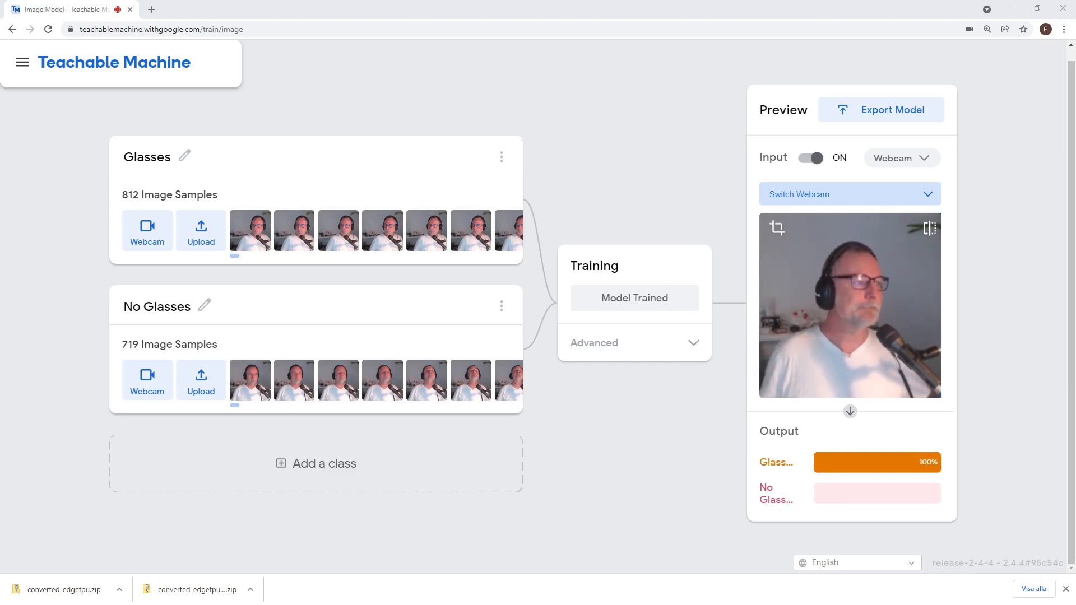
pyautogui.moveTo(339, 87)
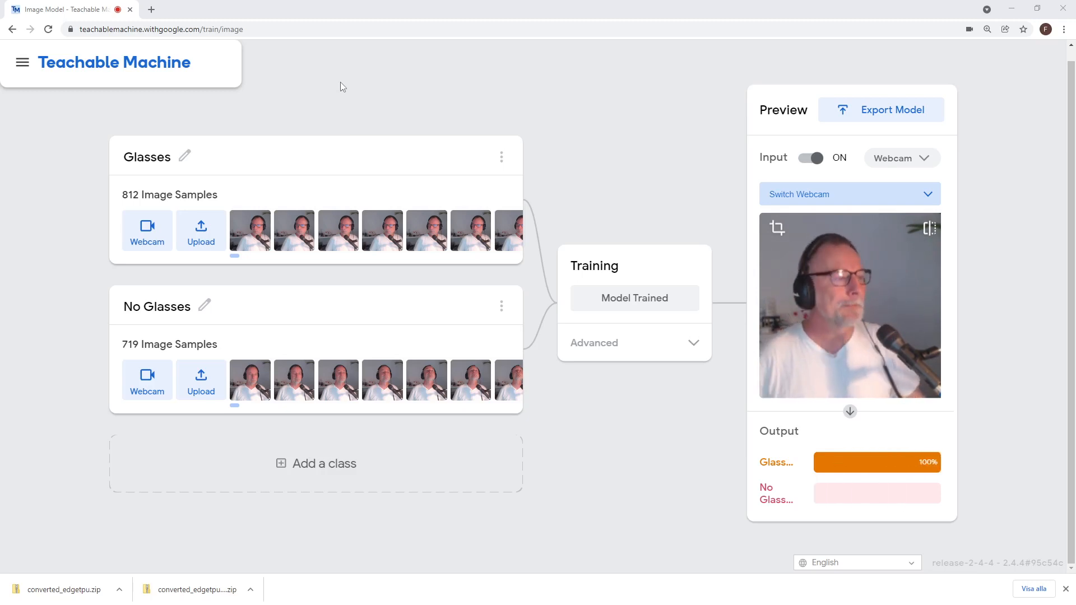
pyautogui.moveTo(267, 127)
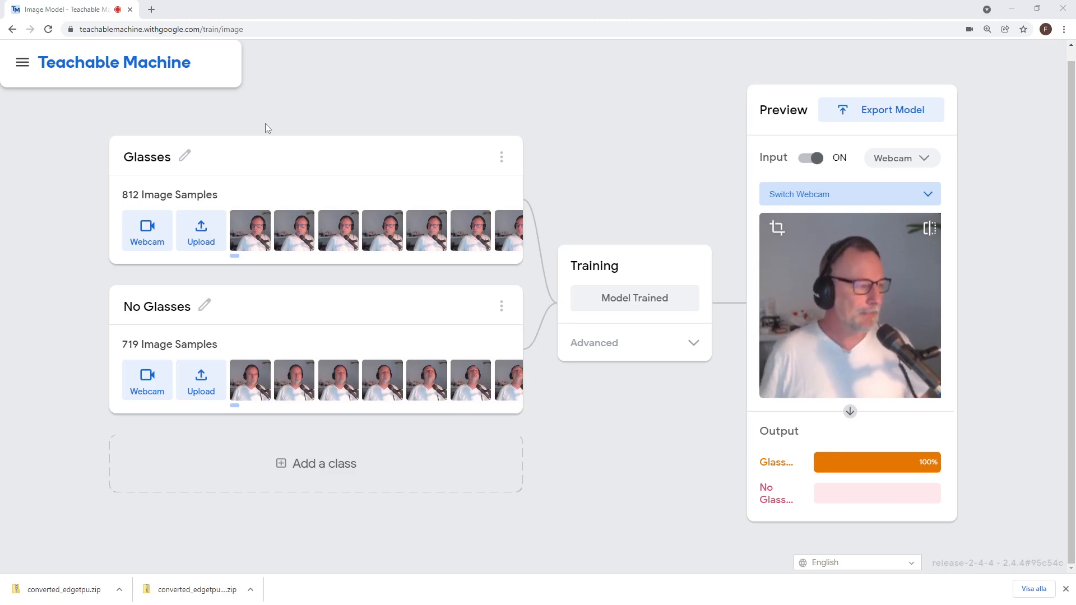
pyautogui.moveTo(242, 145)
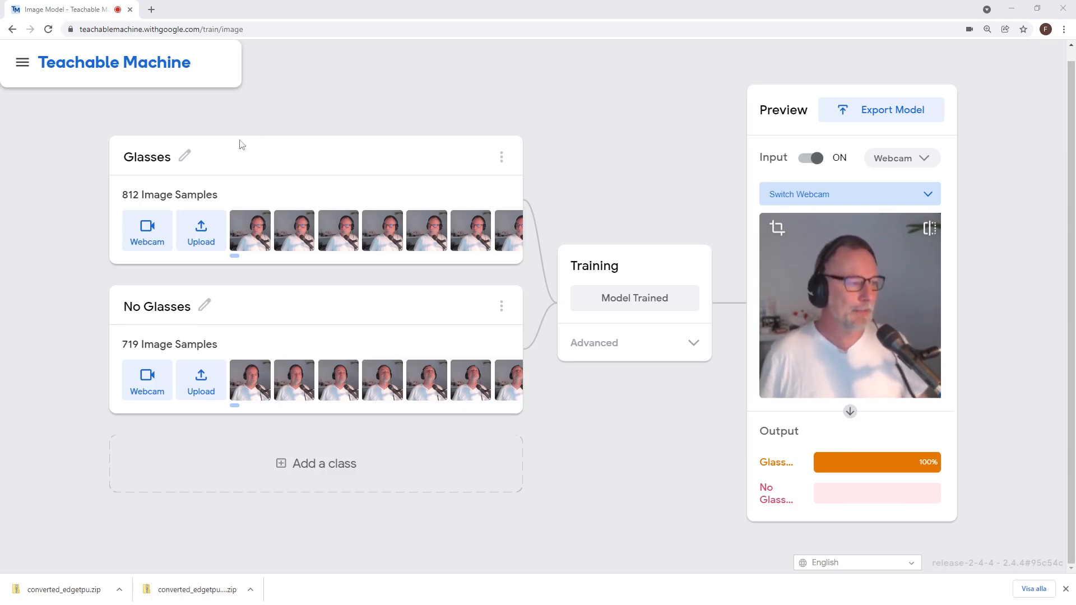
pyautogui.moveTo(145, 157)
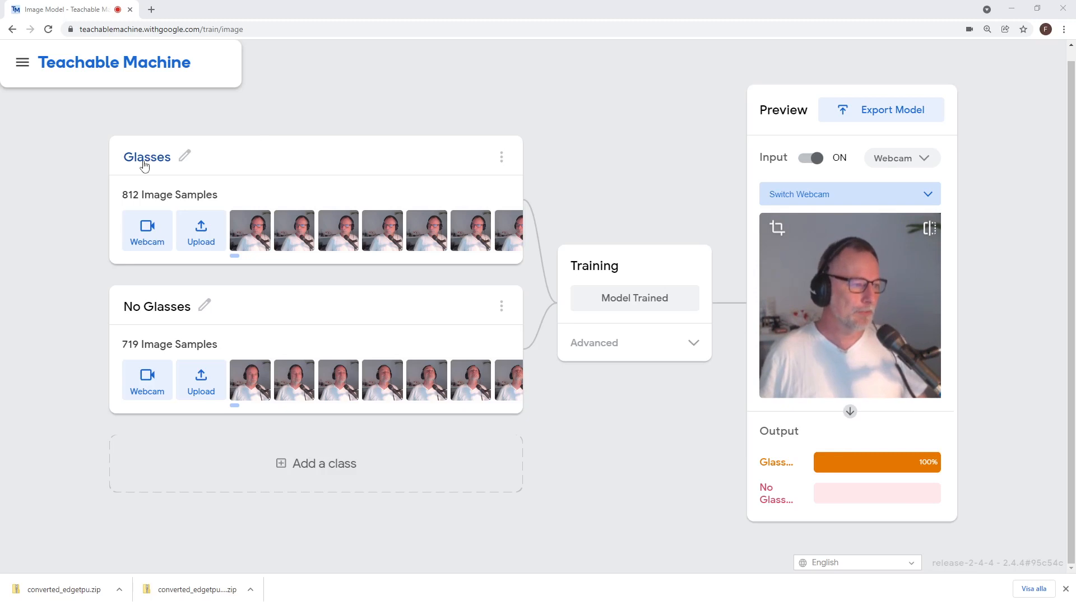
pyautogui.moveTo(255, 271)
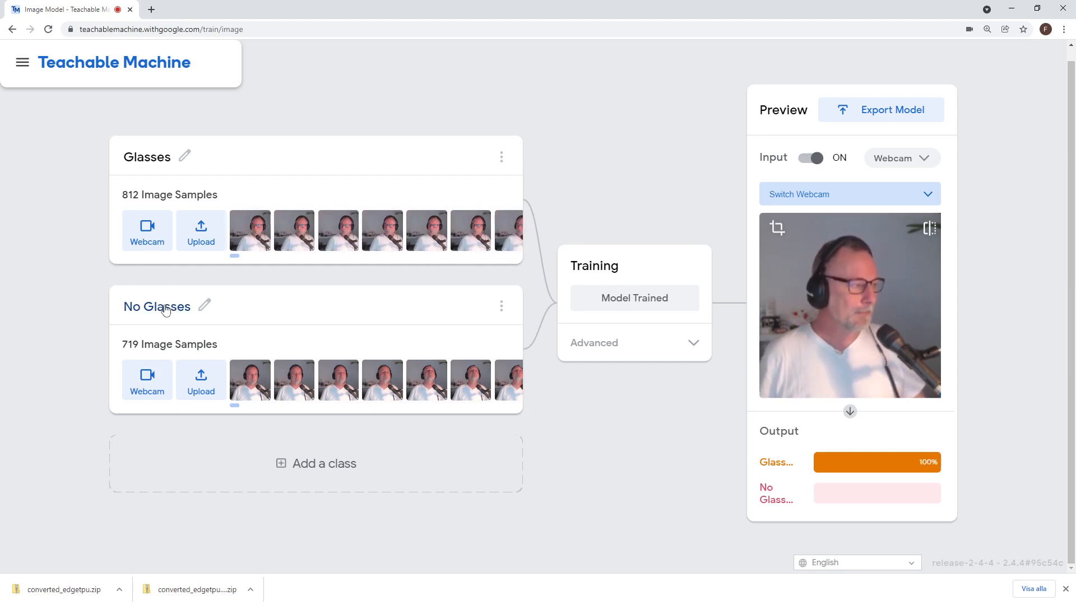
pyautogui.moveTo(237, 380)
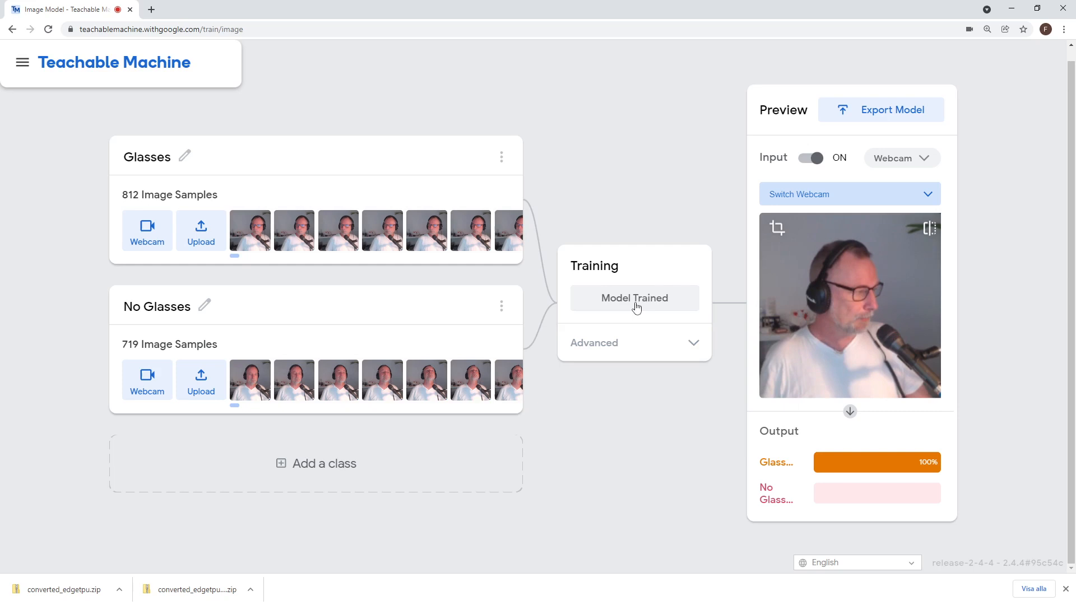
pyautogui.moveTo(803, 281)
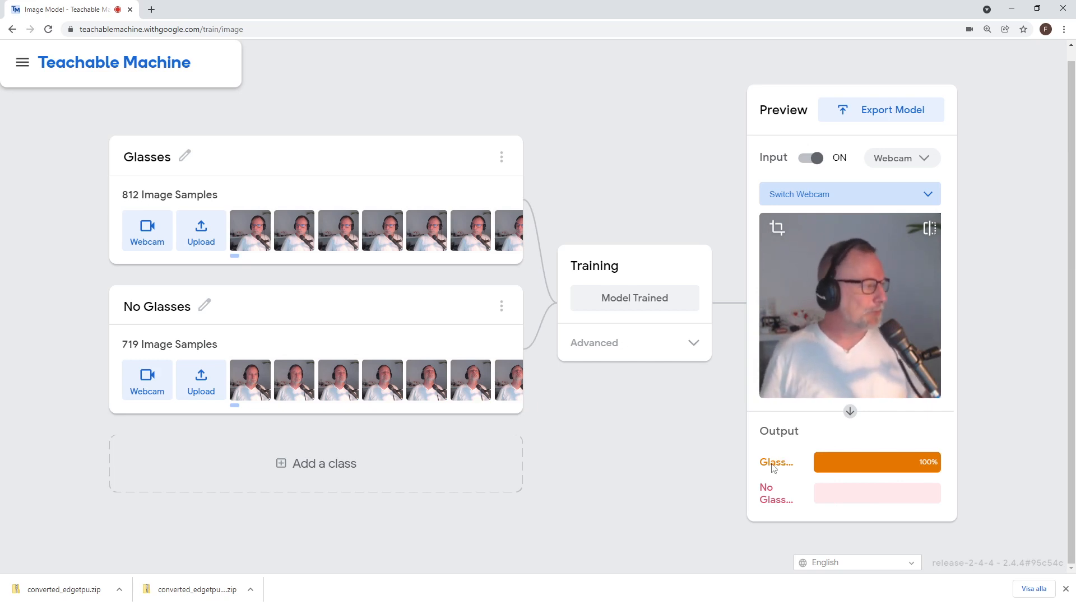
pyautogui.moveTo(864, 115)
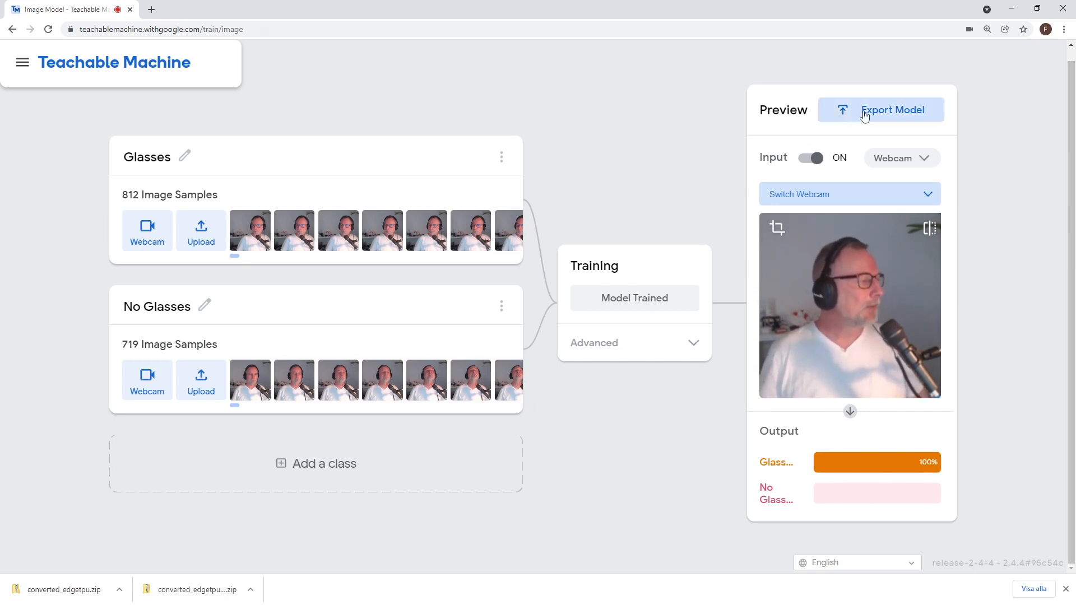
# - Choose TensorFlow Lite export with EdgeTPU as the model conversion type
pyautogui.click(893, 110)
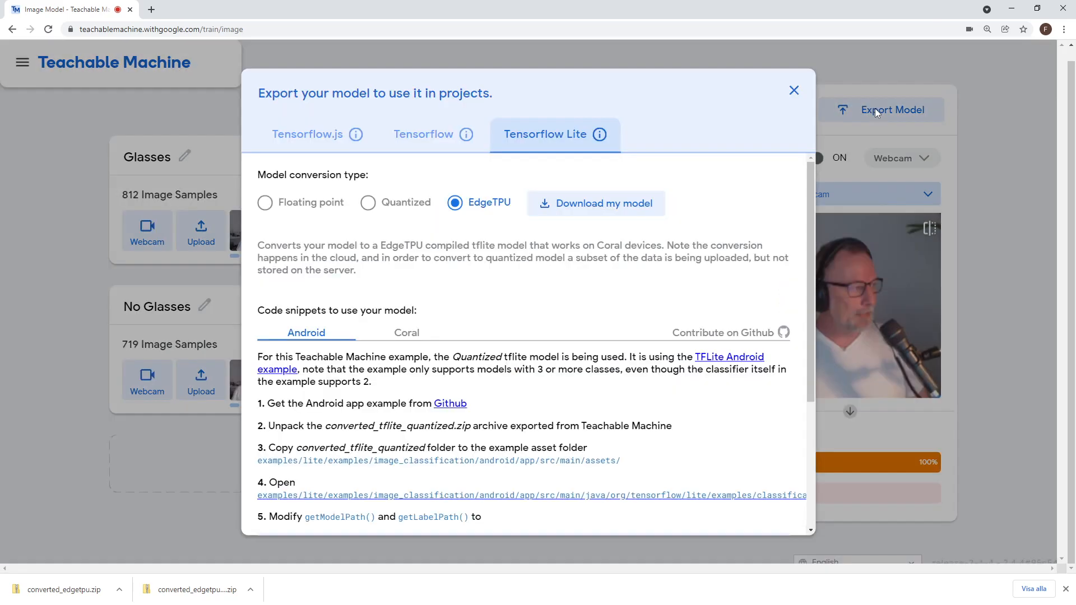
pyautogui.moveTo(298, 146)
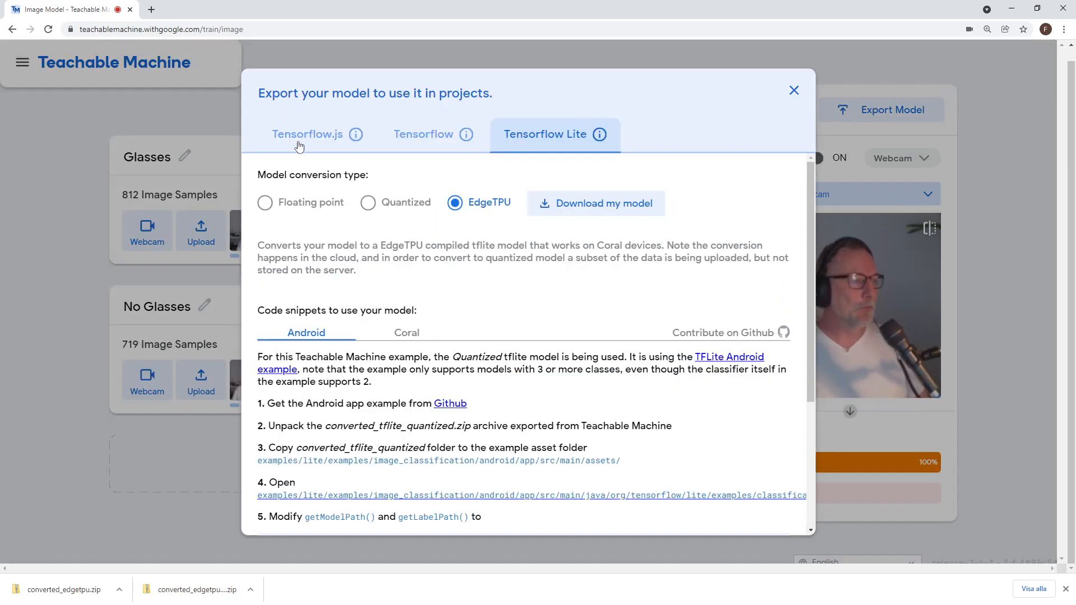
pyautogui.click(265, 203)
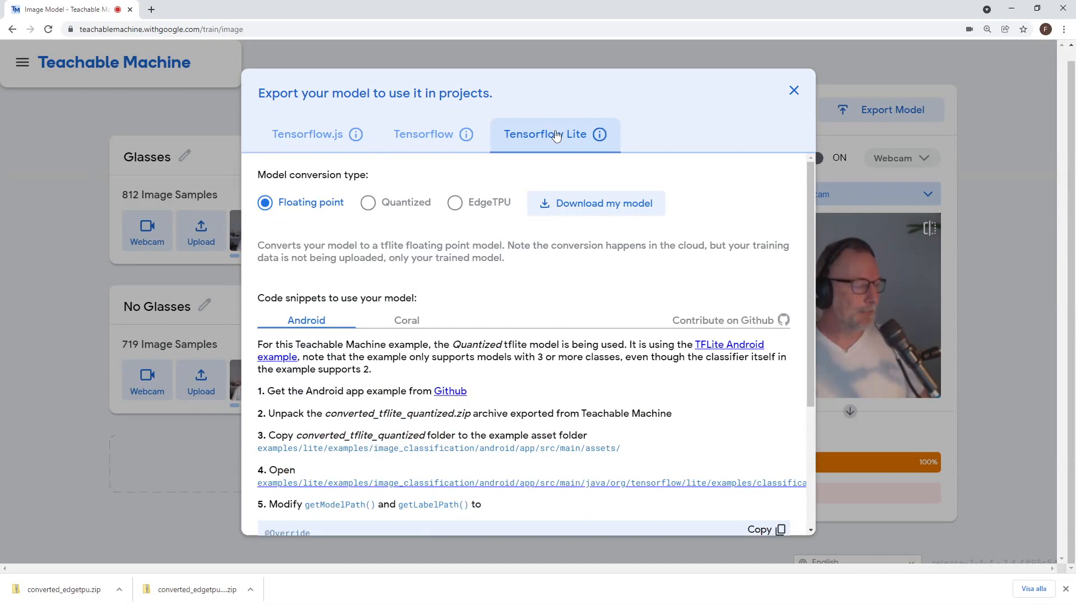
pyautogui.moveTo(456, 206)
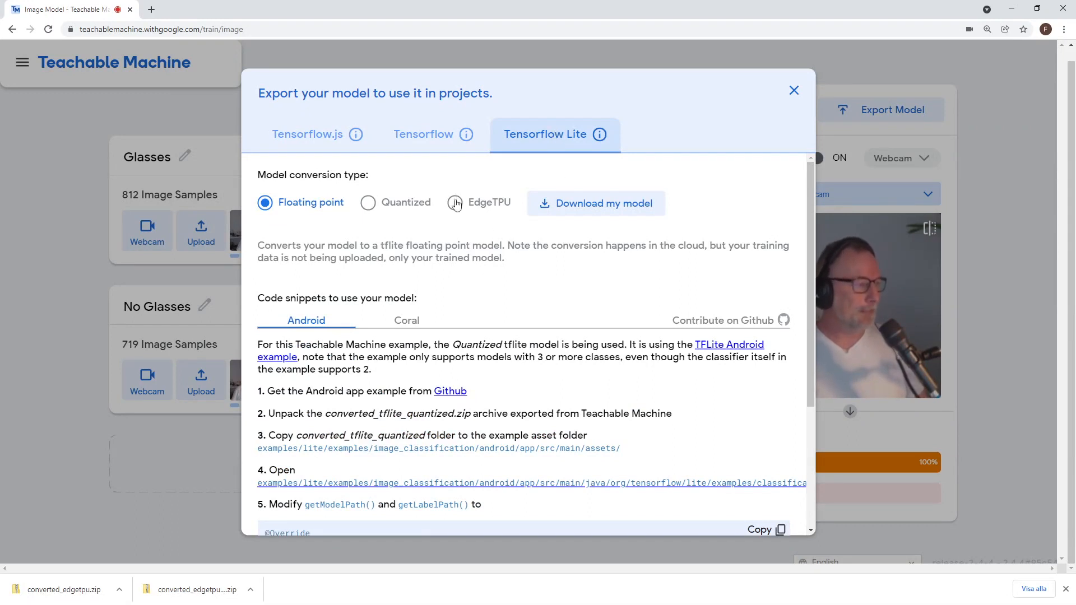
pyautogui.click(455, 203)
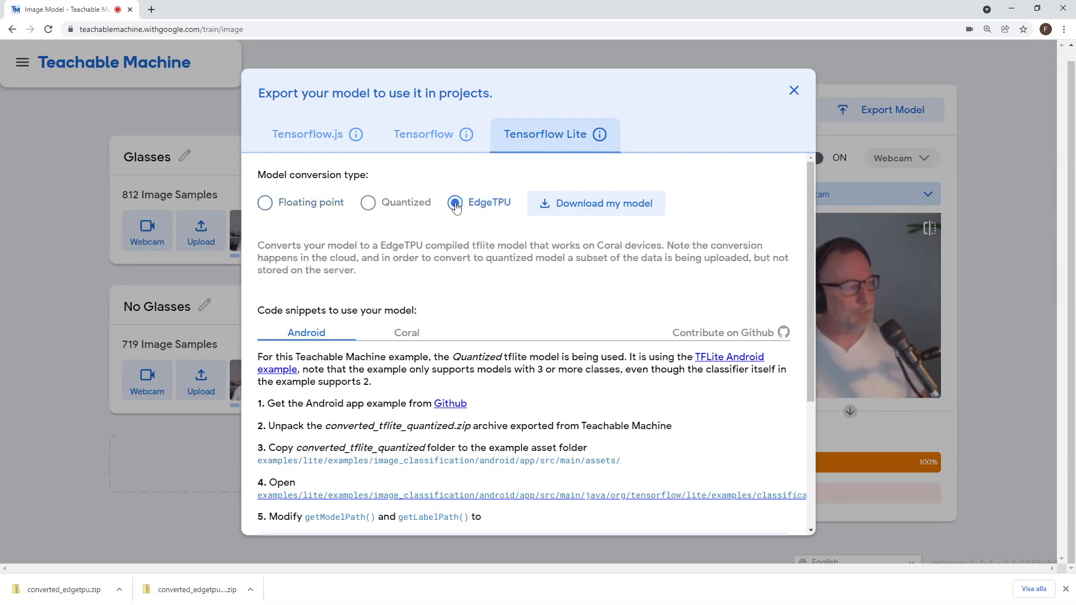
pyautogui.moveTo(607, 210)
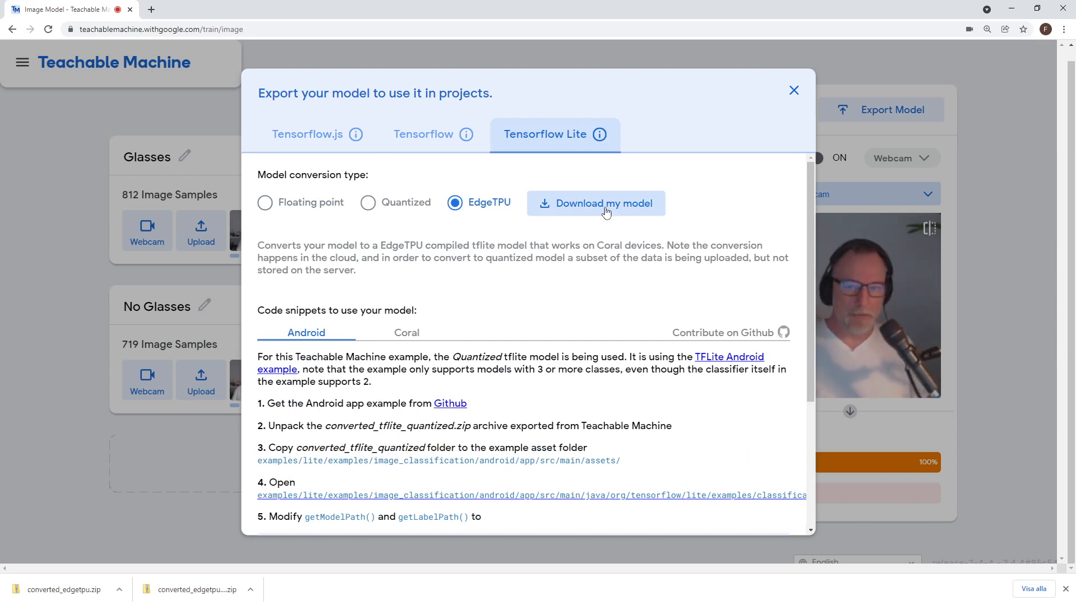
pyautogui.moveTo(607, 204)
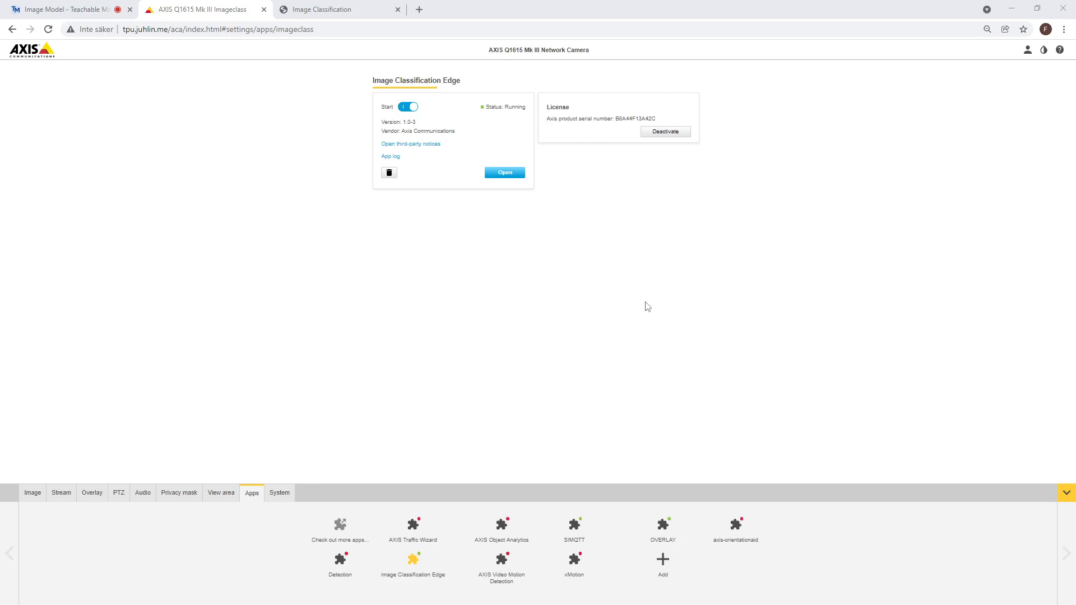
pyautogui.moveTo(653, 301)
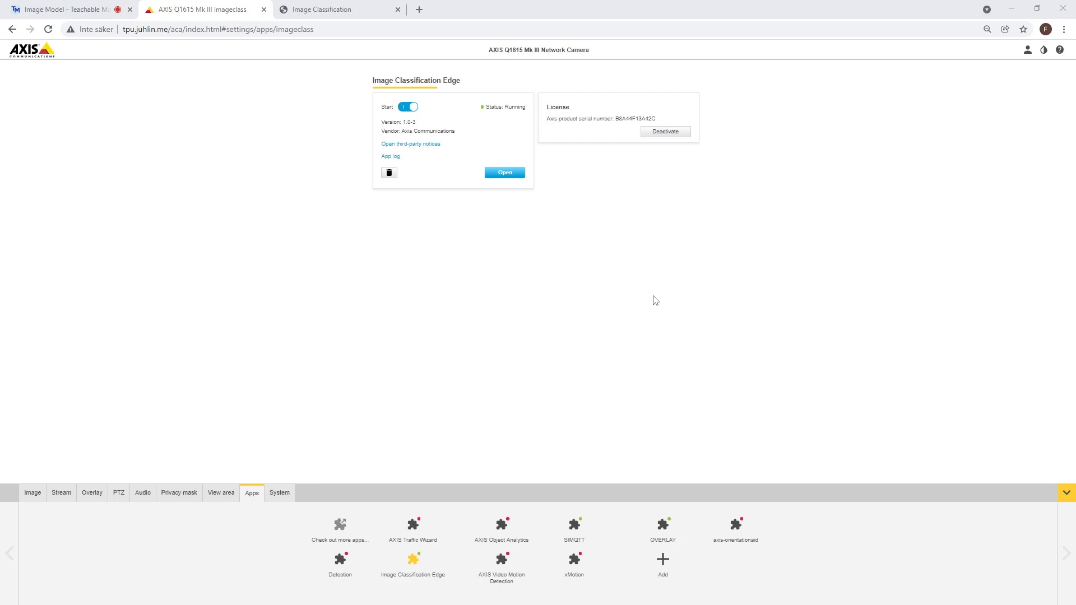
pyautogui.moveTo(413, 566)
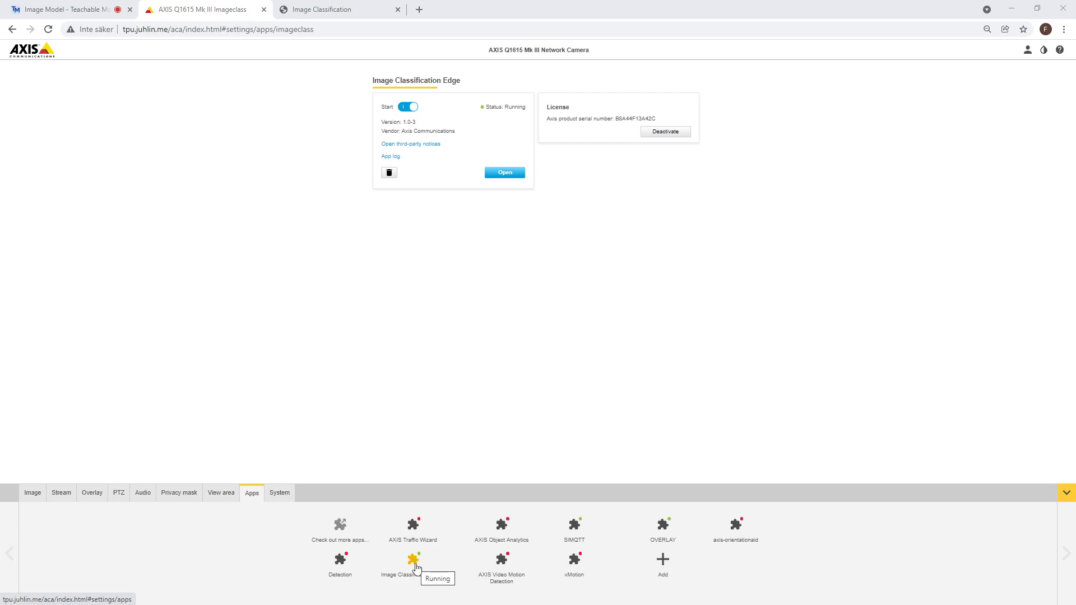
pyautogui.moveTo(420, 572)
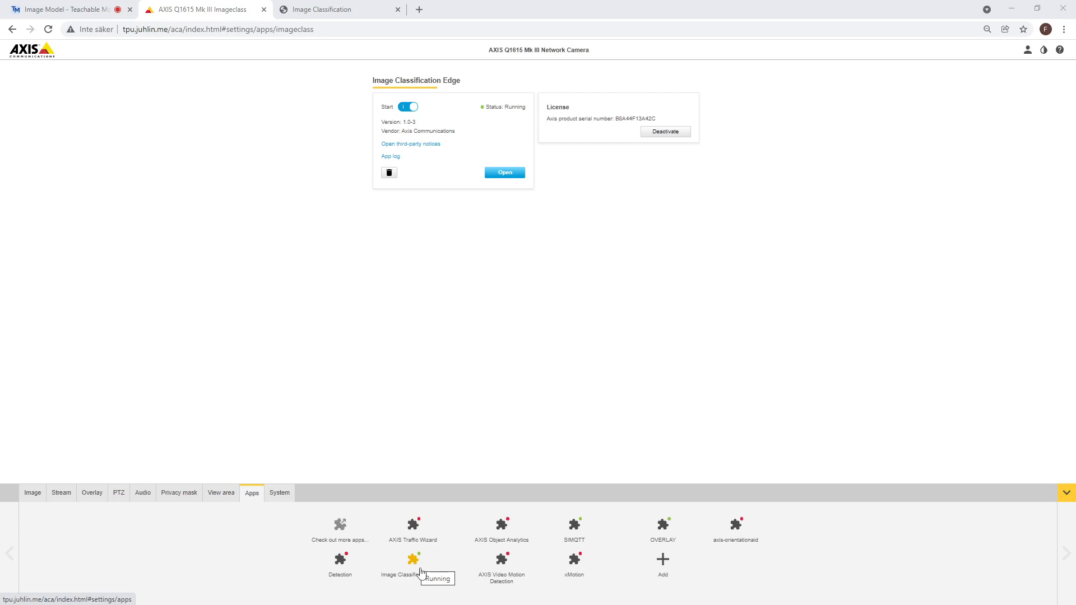
pyautogui.moveTo(532, 269)
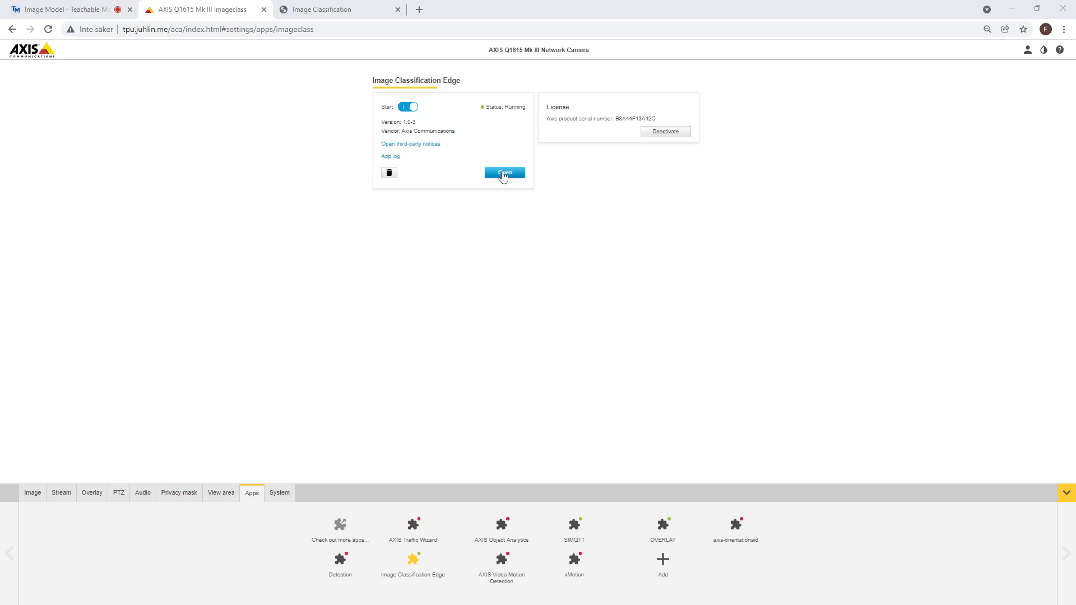
# - Launch the Image Classification Edge app's own web page from the Apps list
pyautogui.click(504, 173)
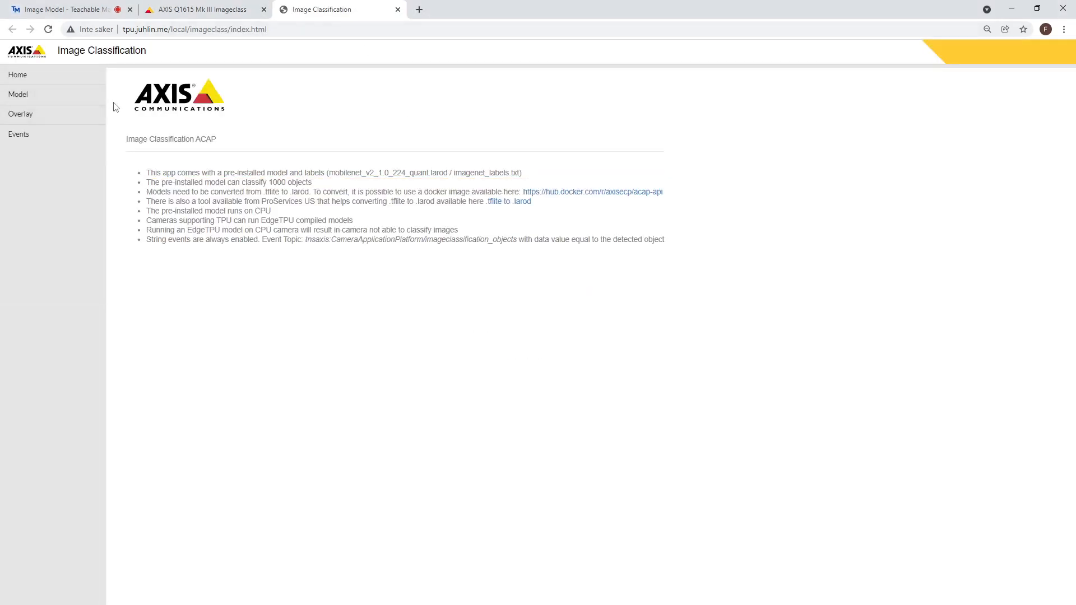
# - Upload model_edgetpu.tflite as the model and choose labels.txt as the labels file
pyautogui.click(18, 94)
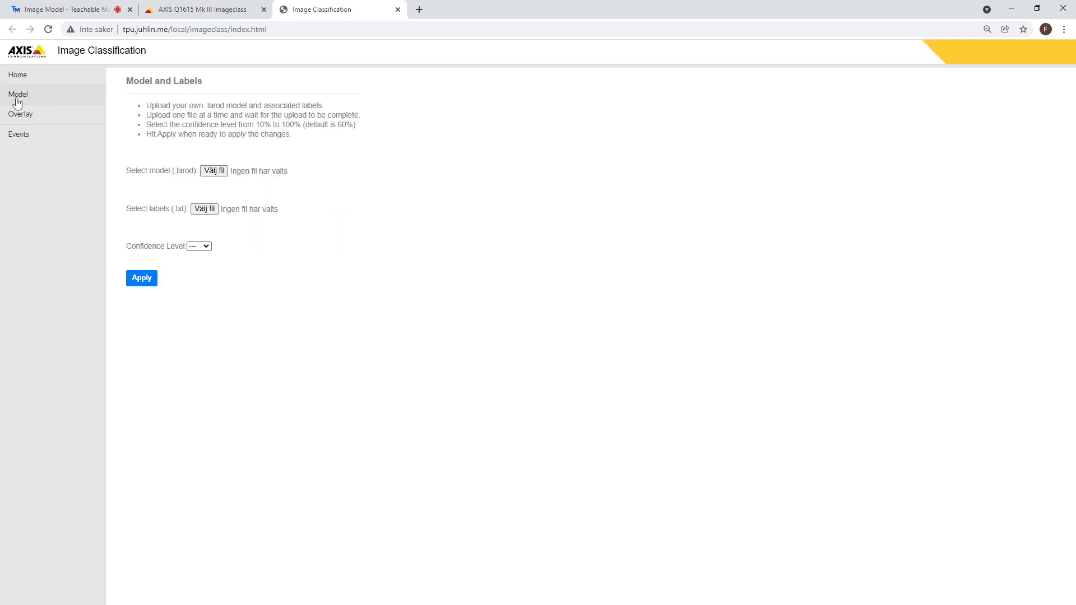
pyautogui.click(213, 171)
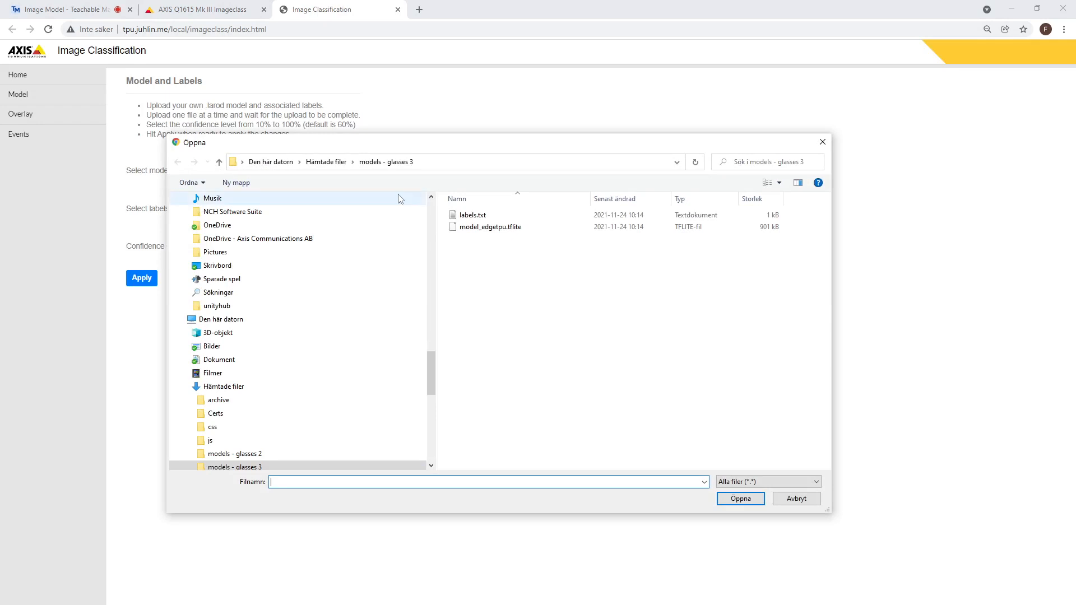
pyautogui.moveTo(545, 251)
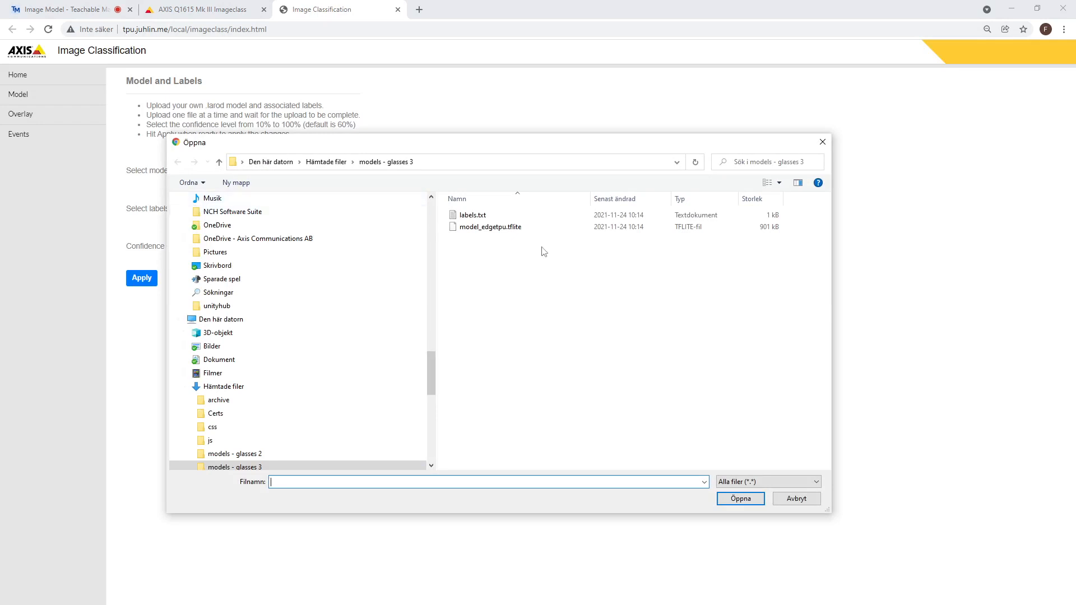
pyautogui.moveTo(481, 227)
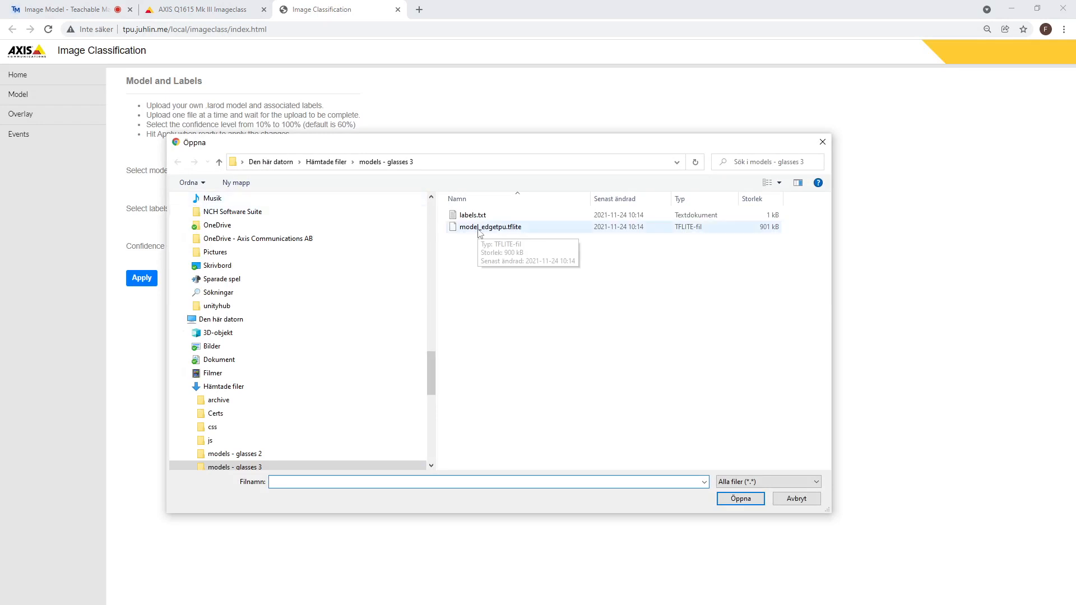
pyautogui.moveTo(490, 226)
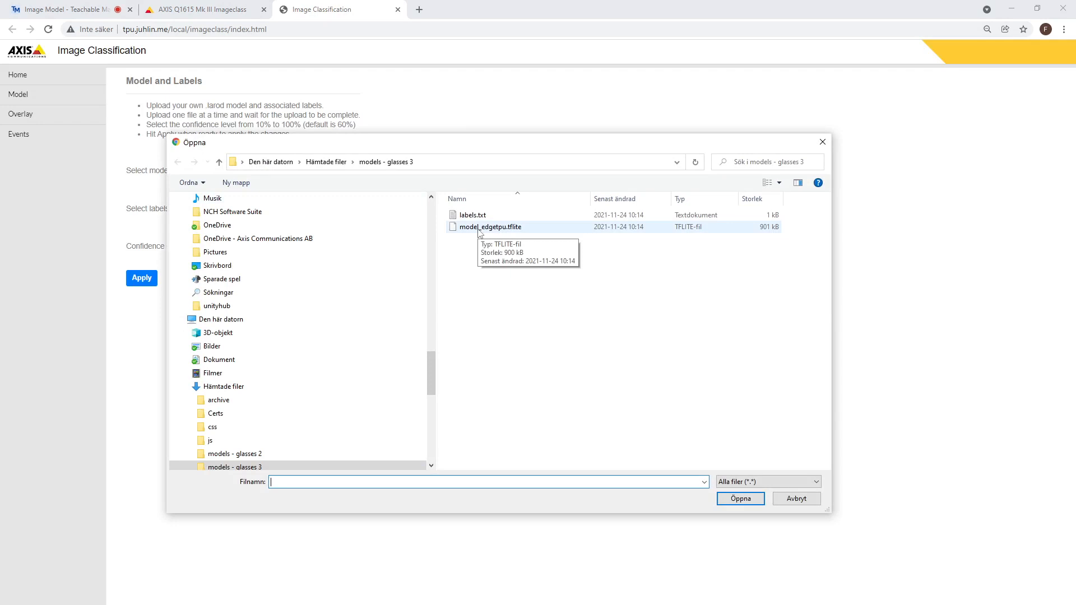
pyautogui.click(740, 498)
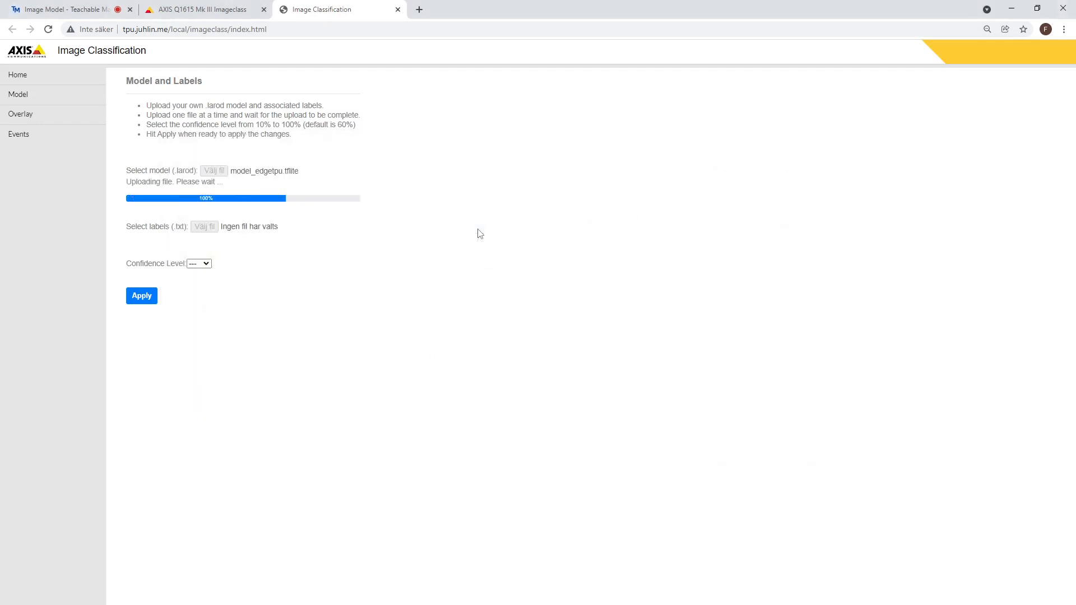
pyautogui.click(204, 226)
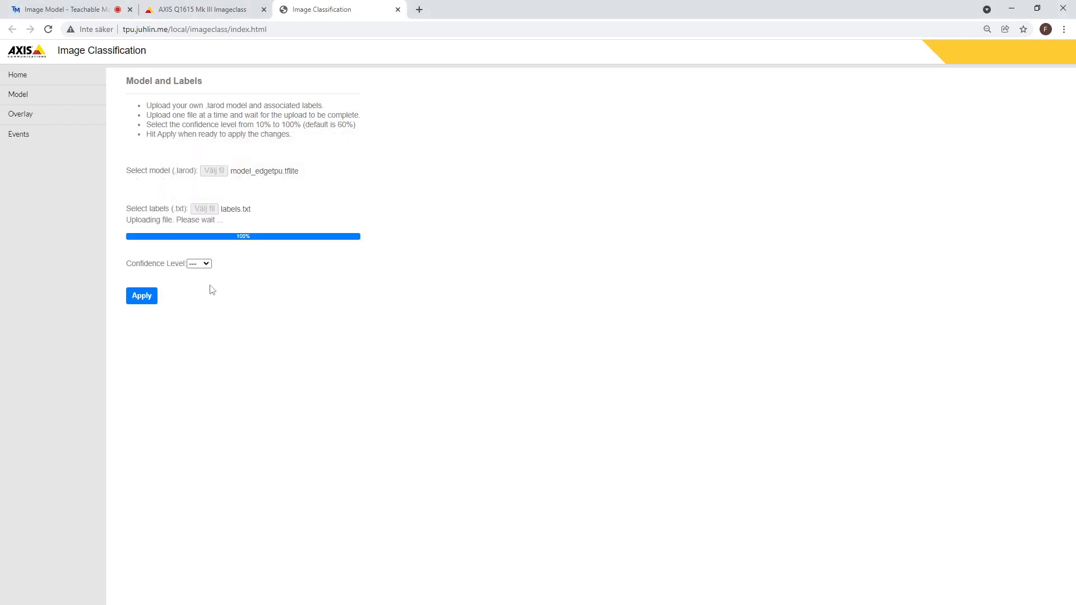
# - Set the confidence level to 90 and apply the new model and labels
pyautogui.click(198, 257)
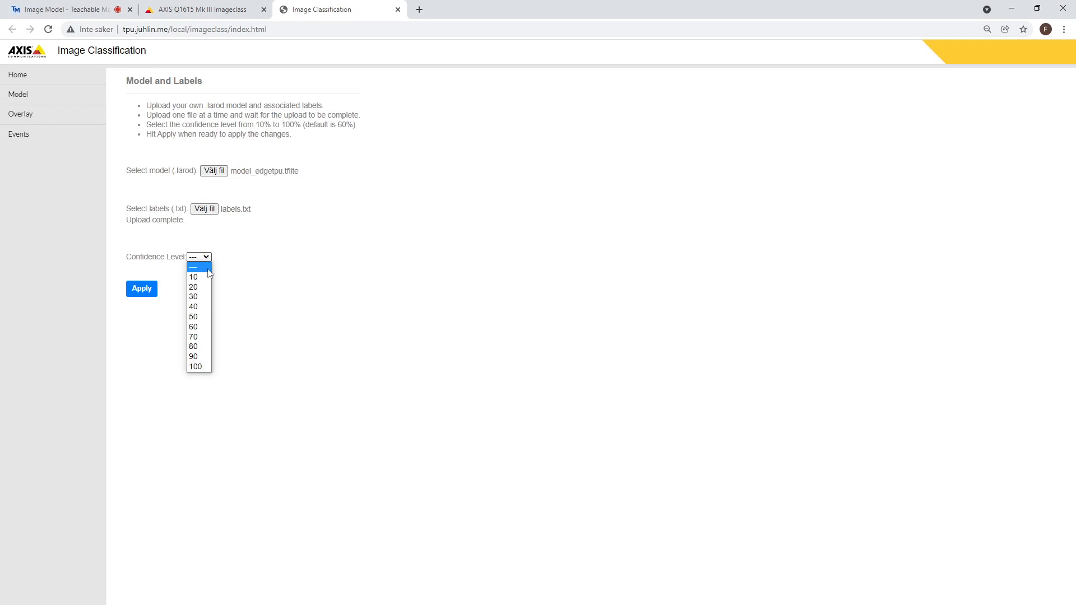
pyautogui.moveTo(194, 347)
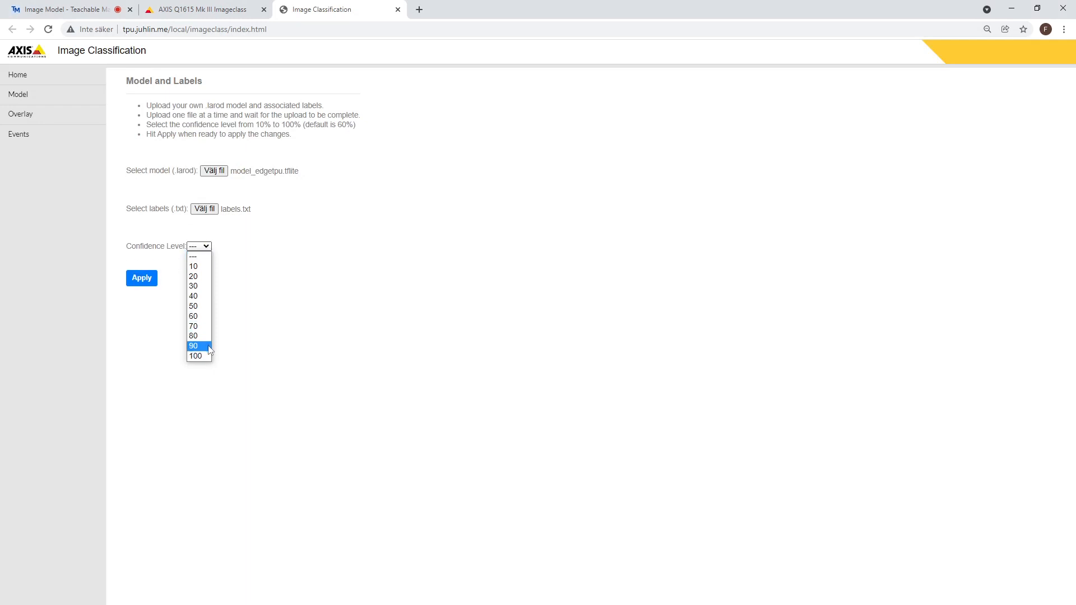
pyautogui.click(194, 346)
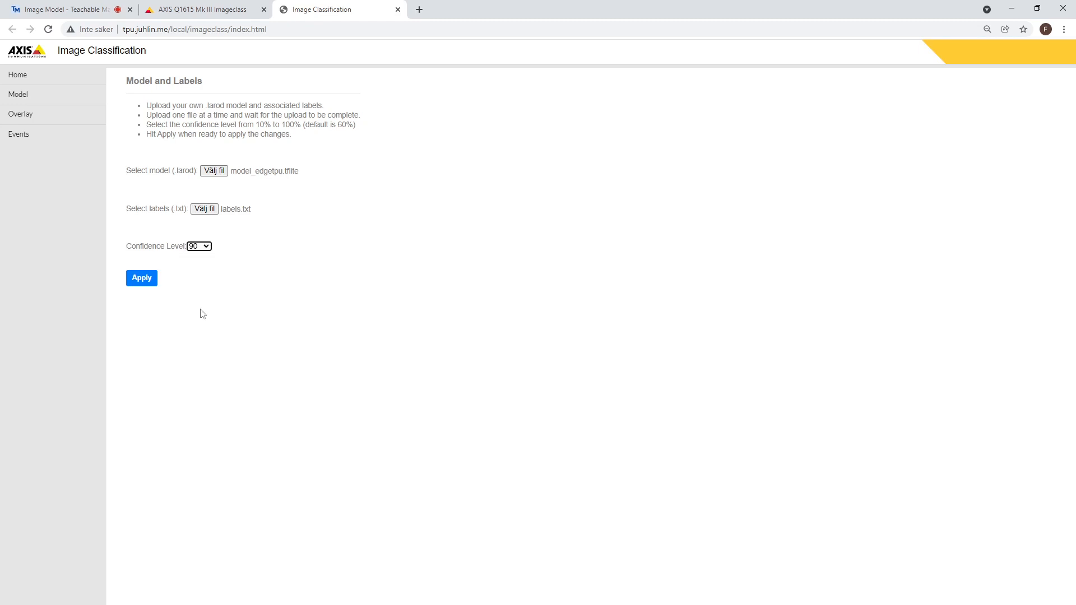
pyautogui.click(141, 278)
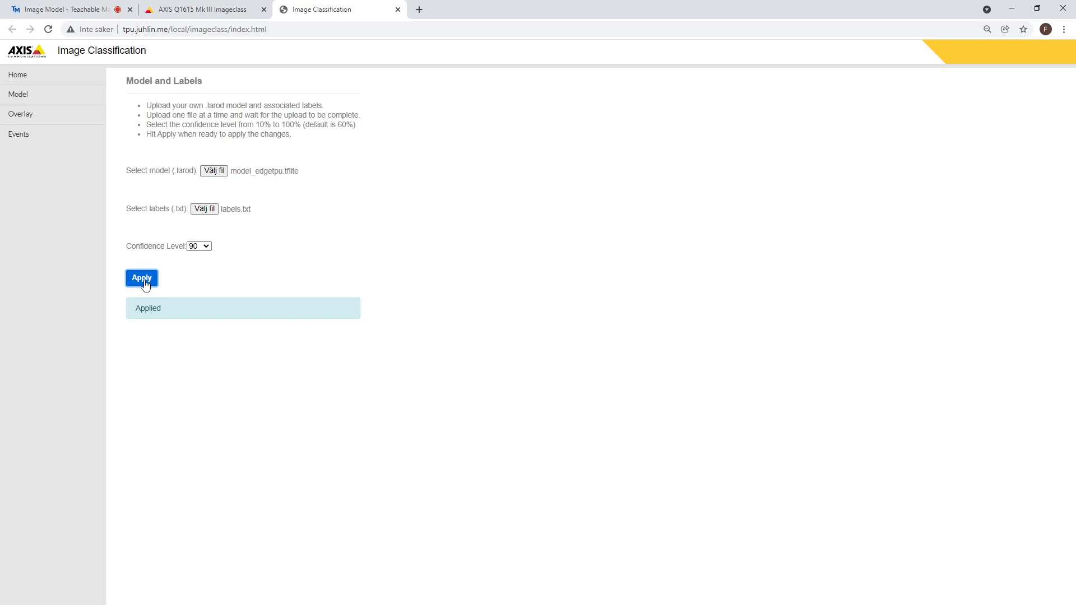
pyautogui.click(200, 9)
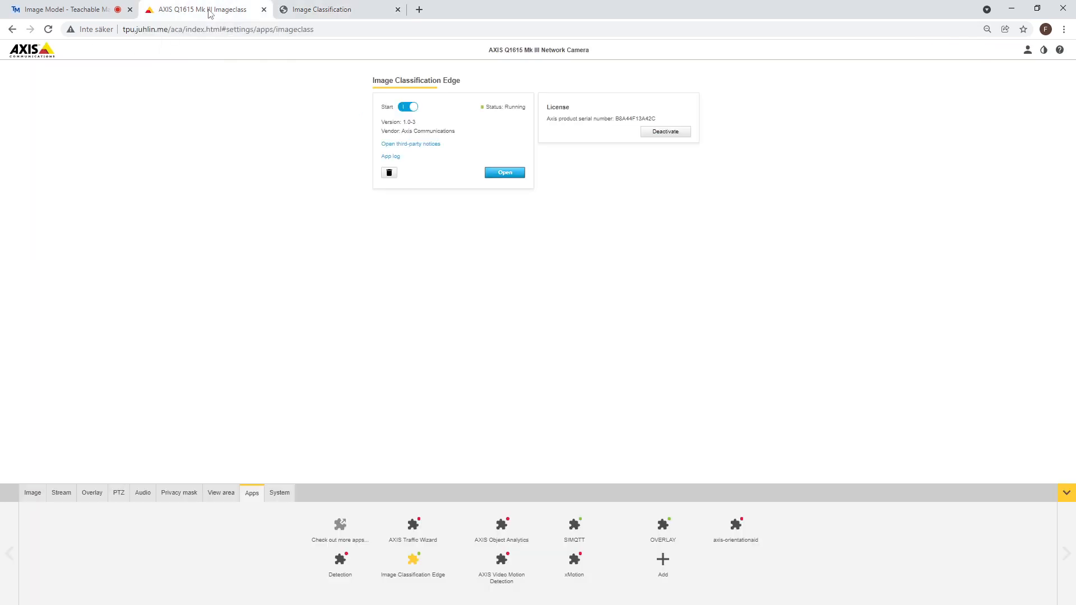
pyautogui.moveTo(48, 449)
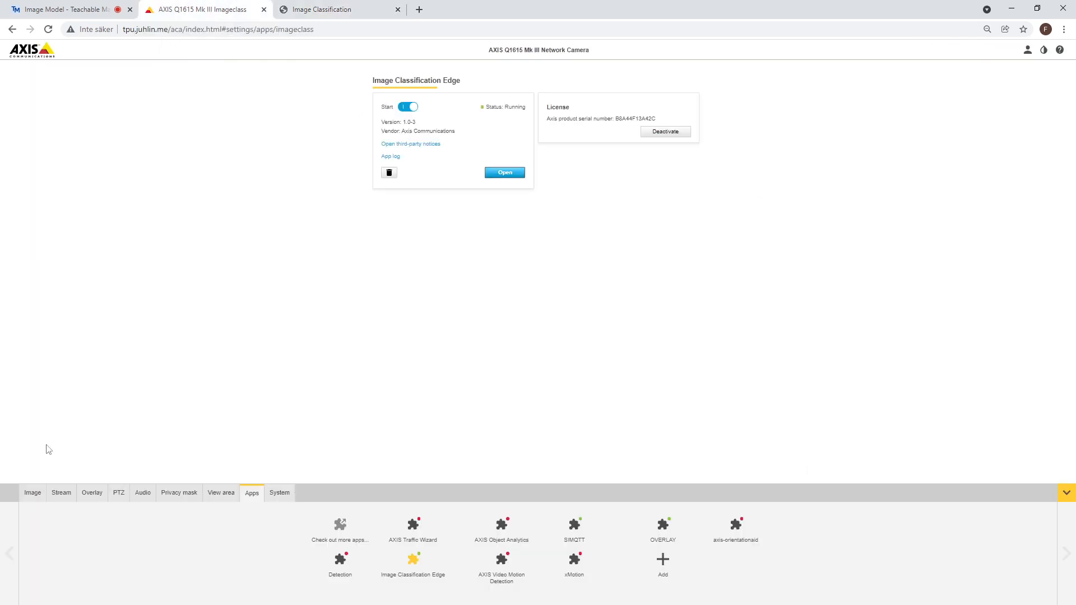
pyautogui.moveTo(32, 493)
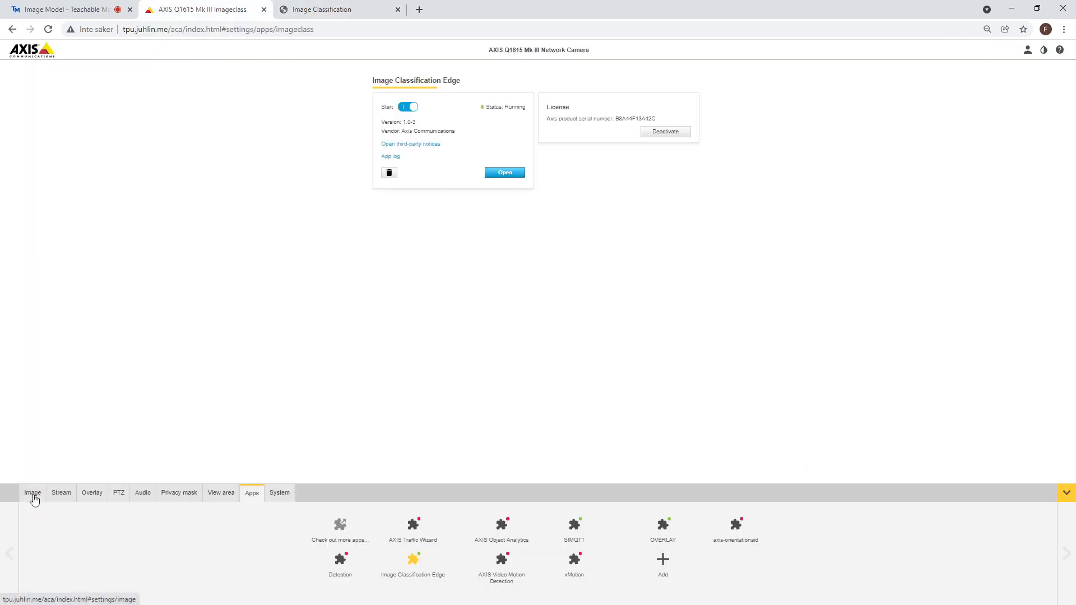
# - Show the AXIS Q1615 image settings page with its live view
pyautogui.click(33, 493)
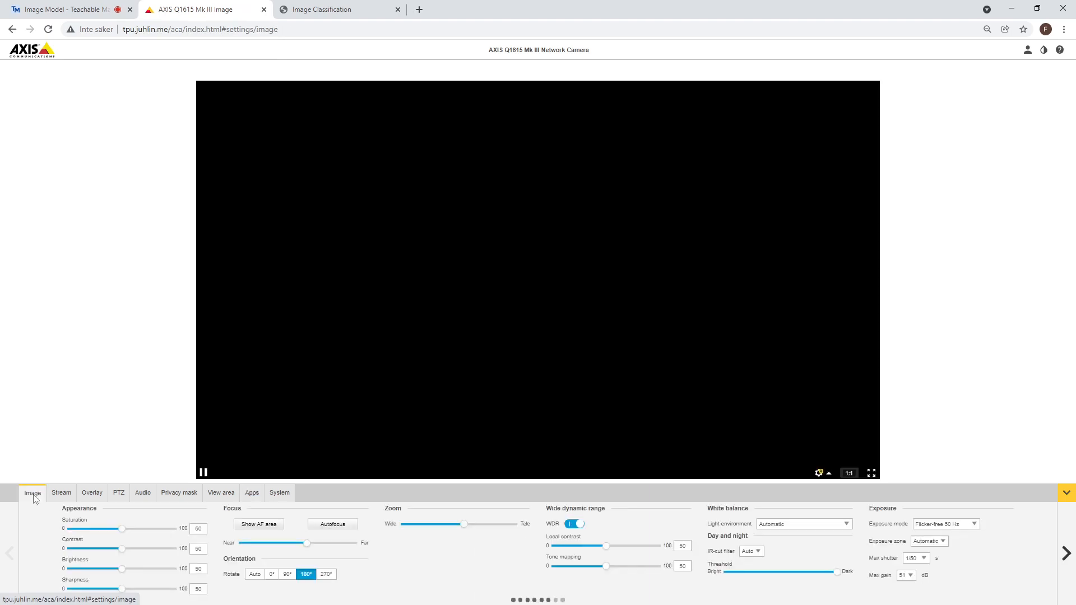